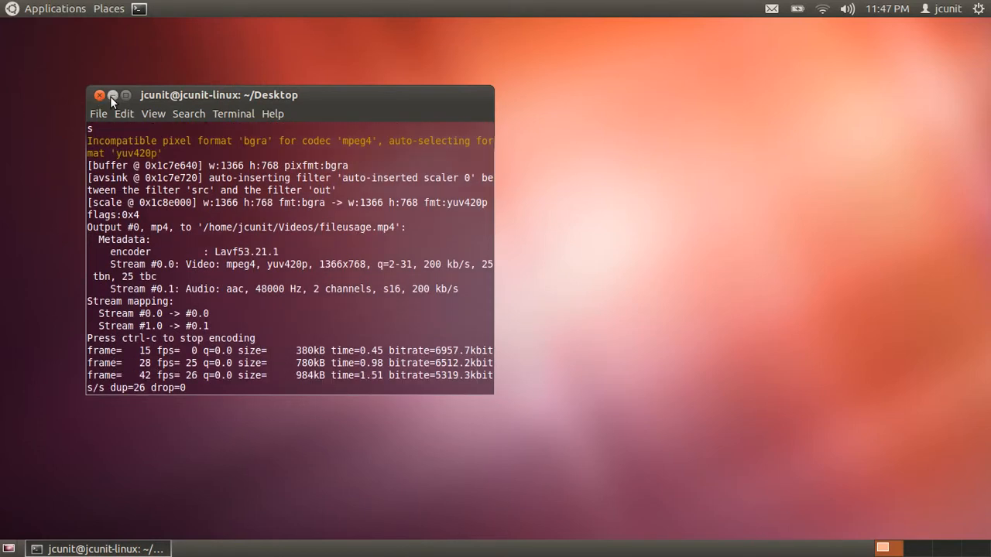
# Step: Create a 'files' directory in the home folder with mkdir and change into it
pyautogui.click(111, 94)
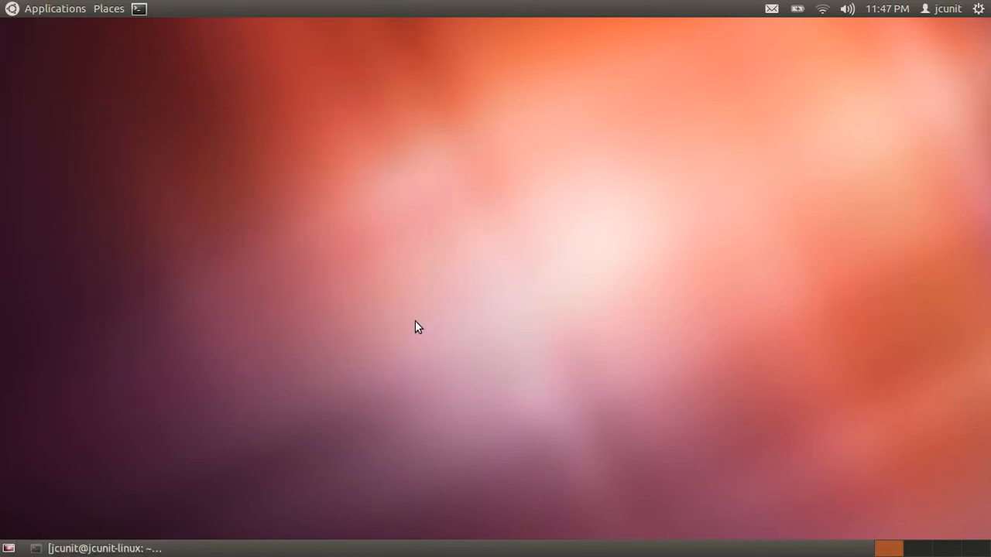
pyautogui.moveTo(139, 9)
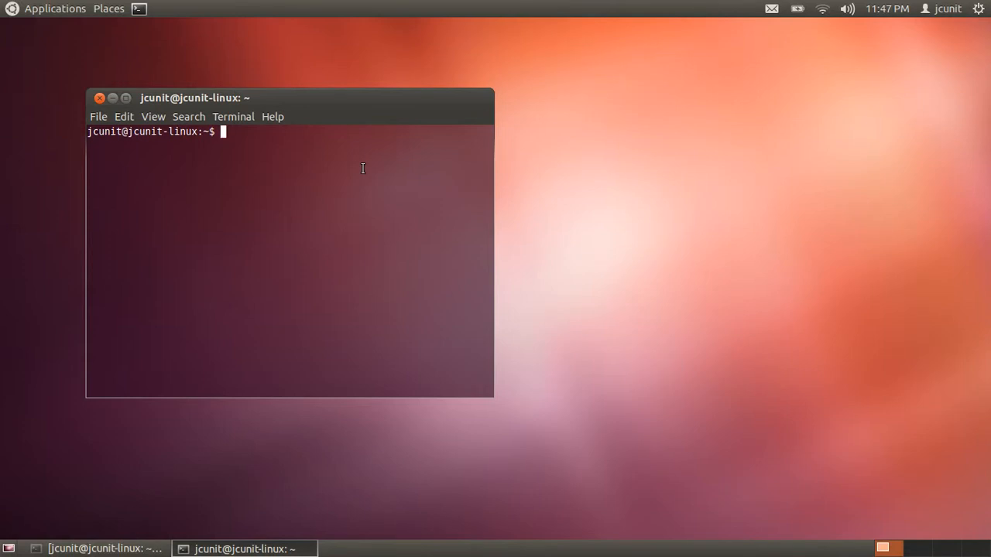
pyautogui.write('mkdir')
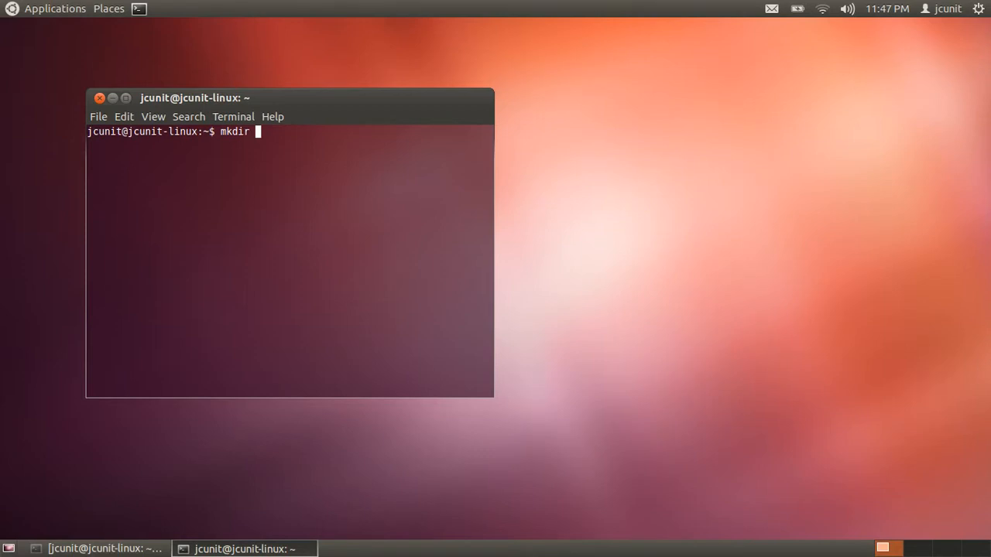
pyautogui.write('files')
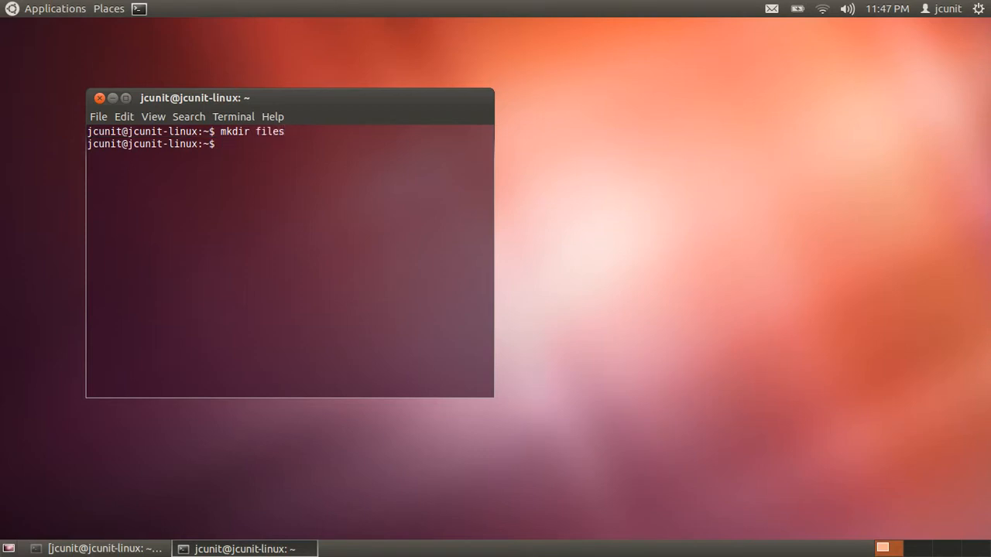
pyautogui.write('cd files/')
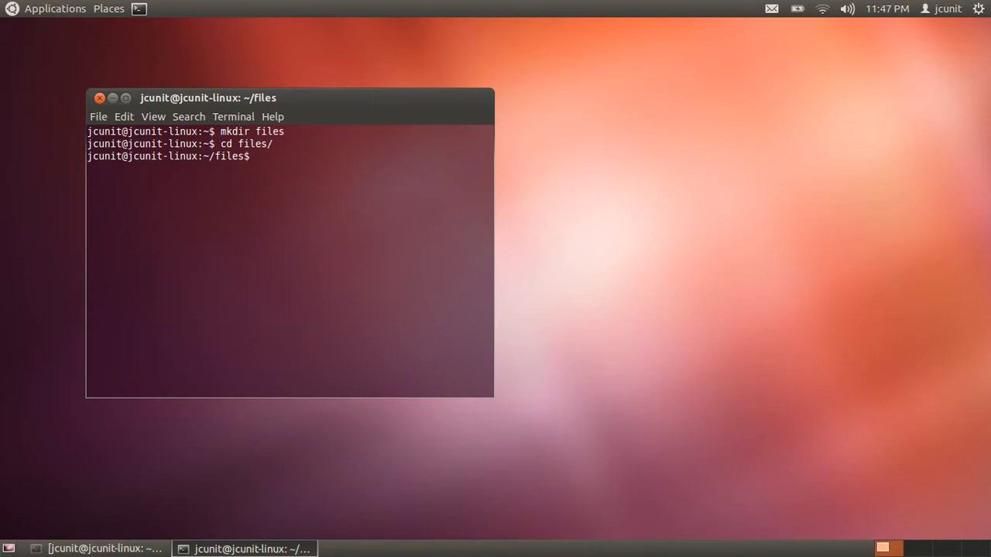
# Step: Create an empty file1.txt inside the files directory with touch
pyautogui.write('touch')
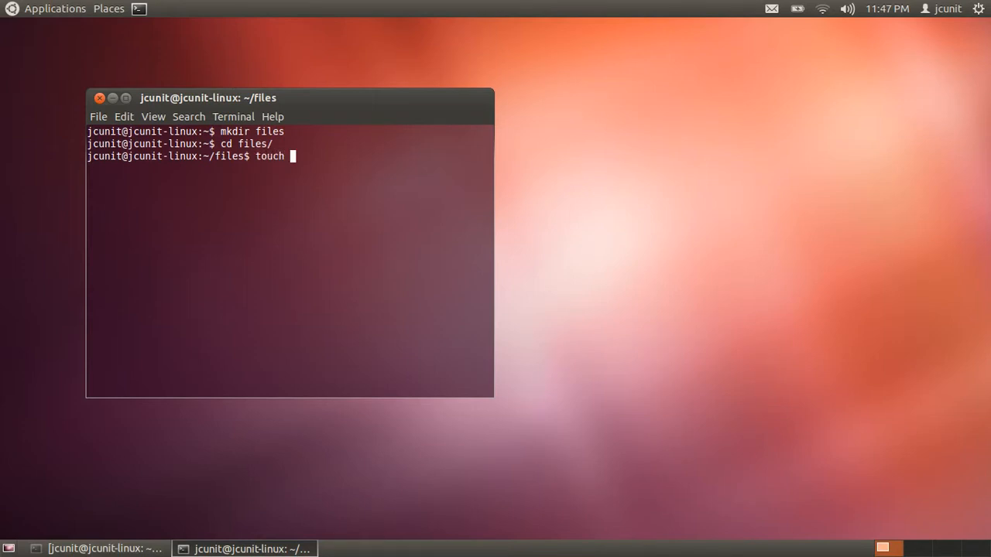
pyautogui.write('file1.txt')
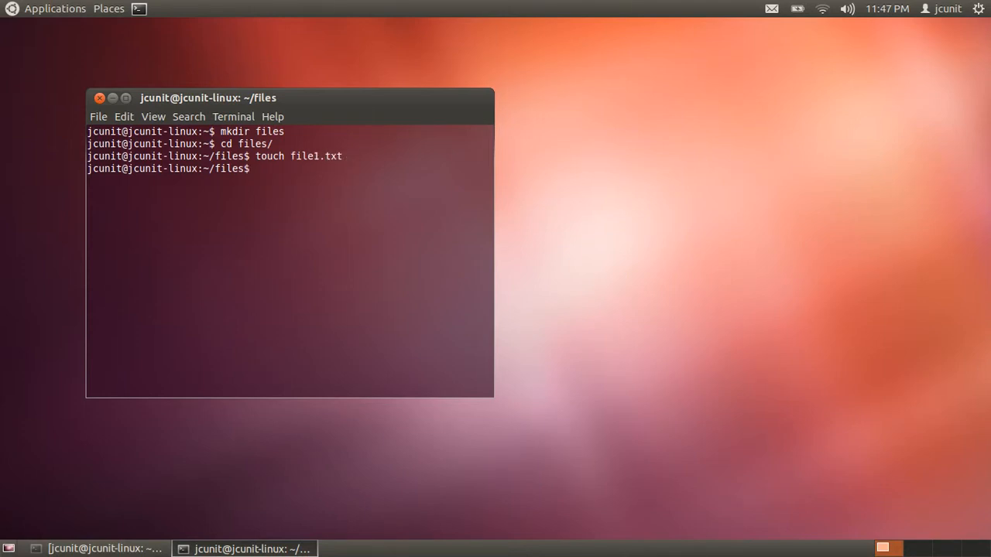
# Step: Edit file1.txt in nano, adding two lines of placeholder text, and save it
pyautogui.write('n')
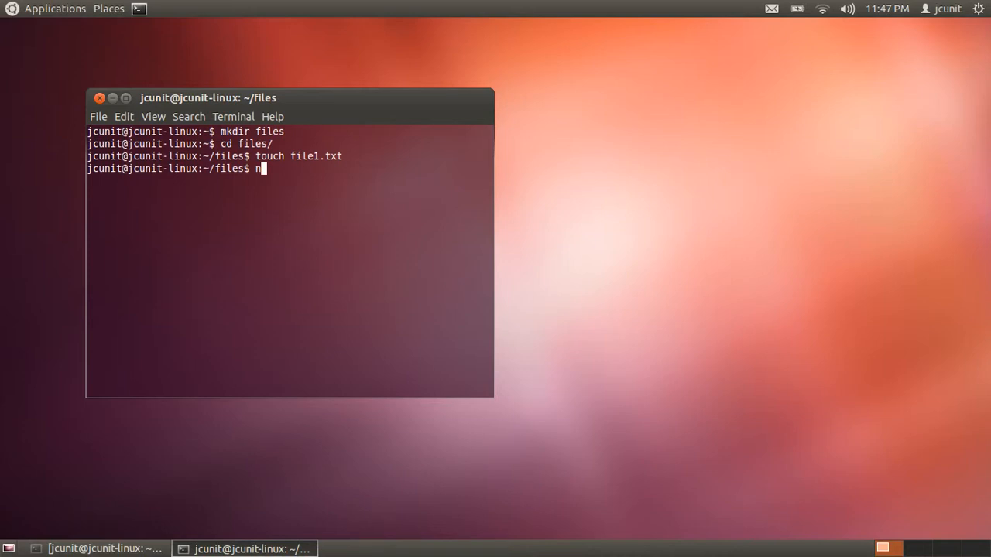
pyautogui.write('ano')
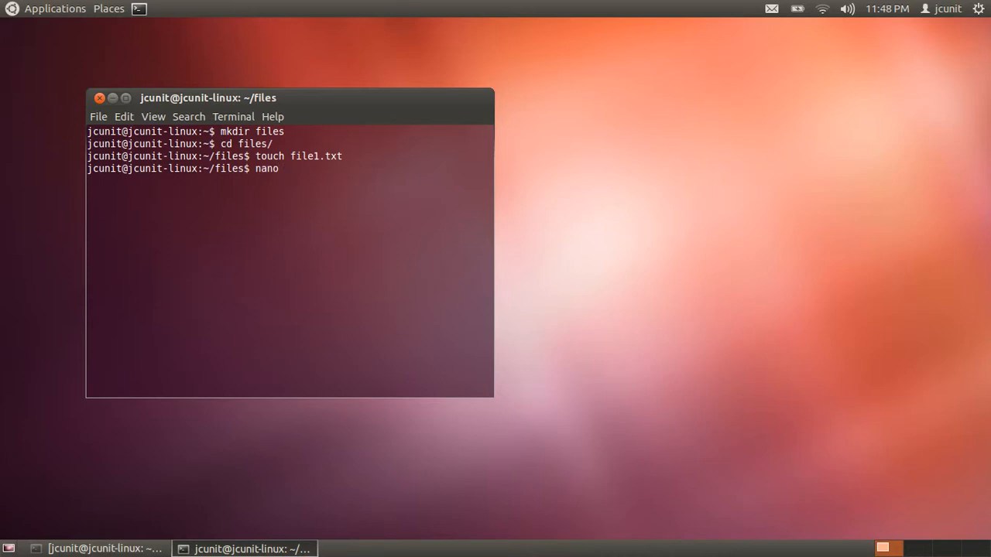
pyautogui.write('file1.txt')
pyautogui.write('id')
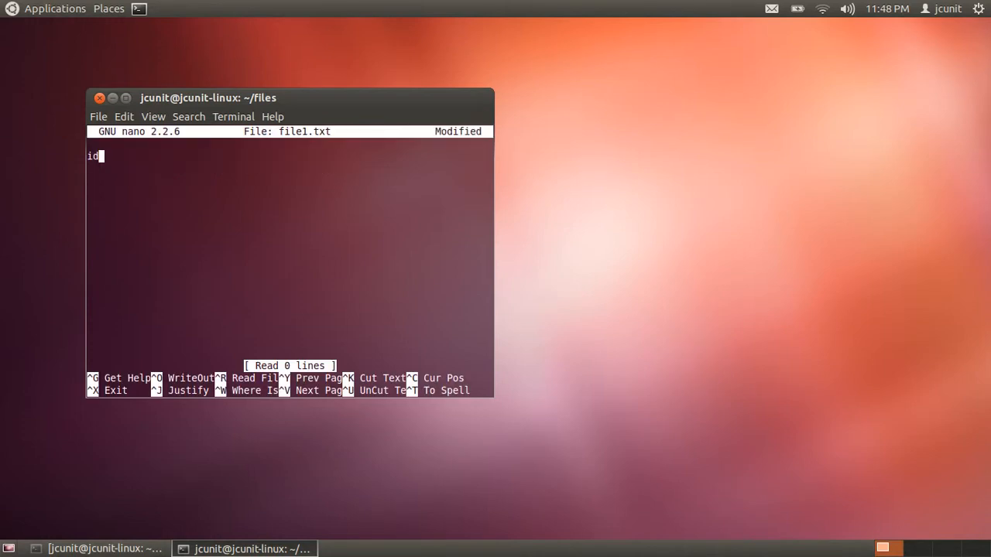
pyautogui.write('hasofosfnoiasn0f9390r2r')
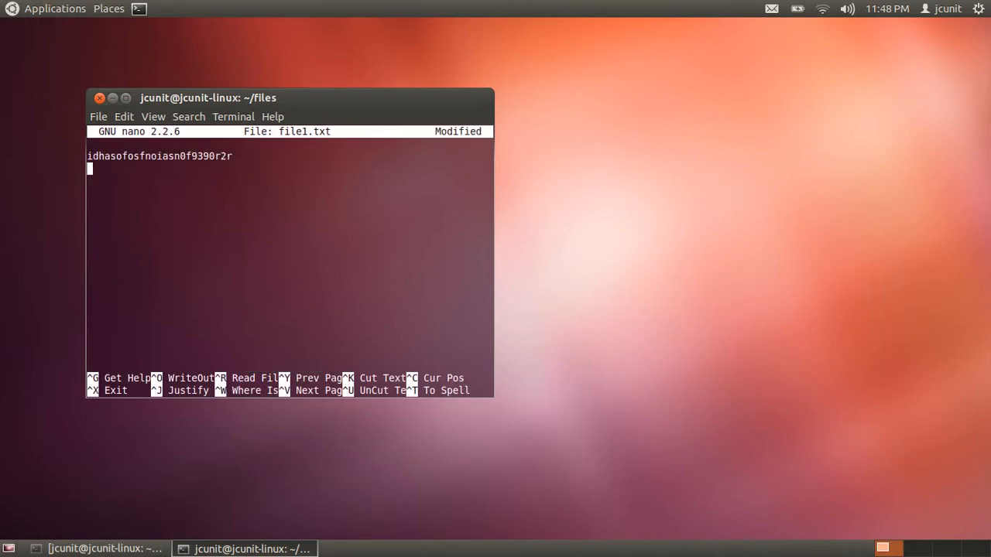
pyautogui.write('aoifnoaif')
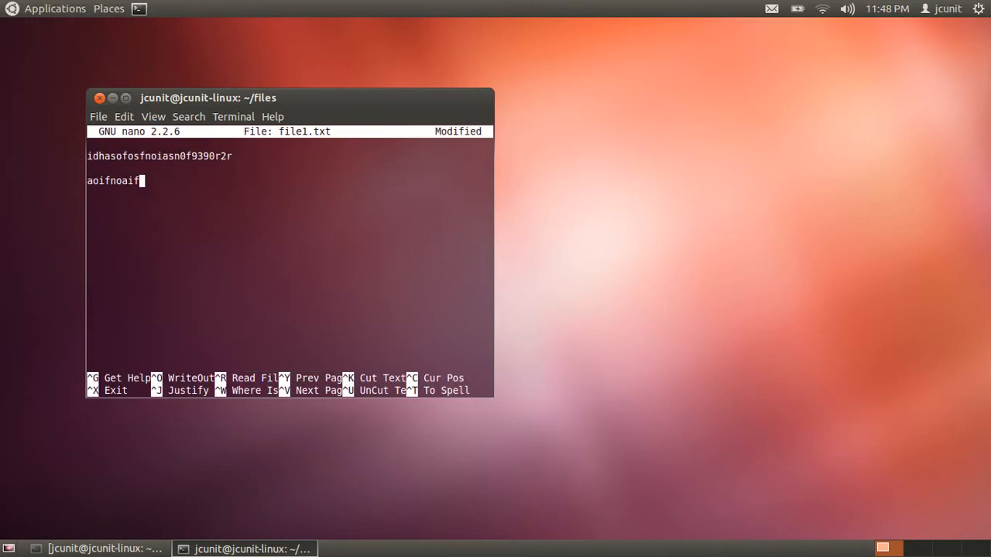
pyautogui.press('ctrl+o')
pyautogui.write('cat file1.txt')
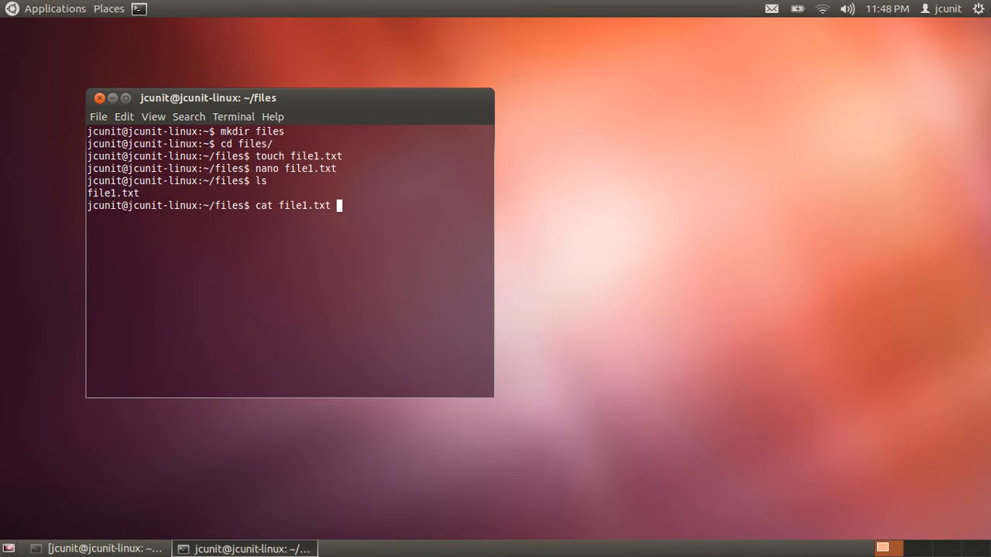
# Step: Print the contents of file1.txt with cat and clear the screen
pyautogui.press('Return')
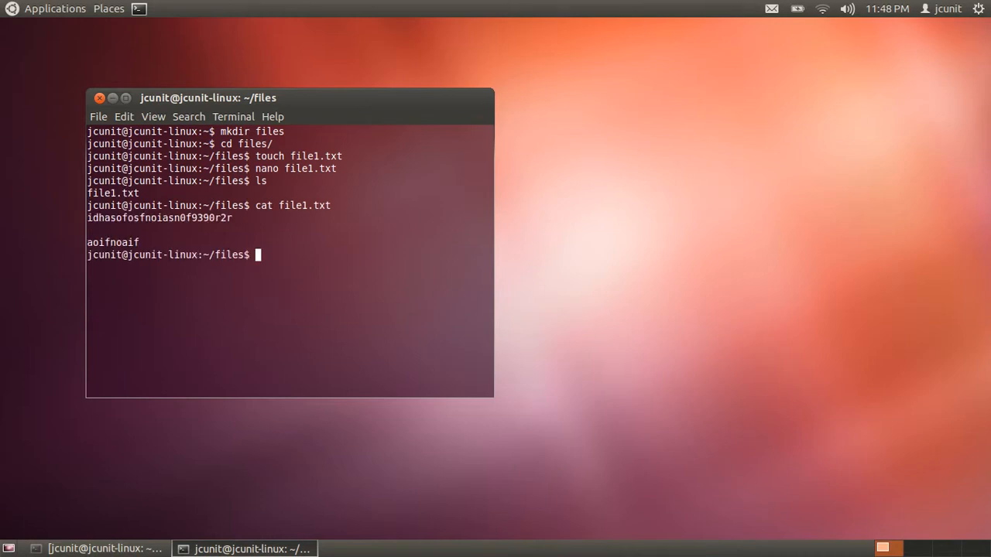
pyautogui.write('cl')
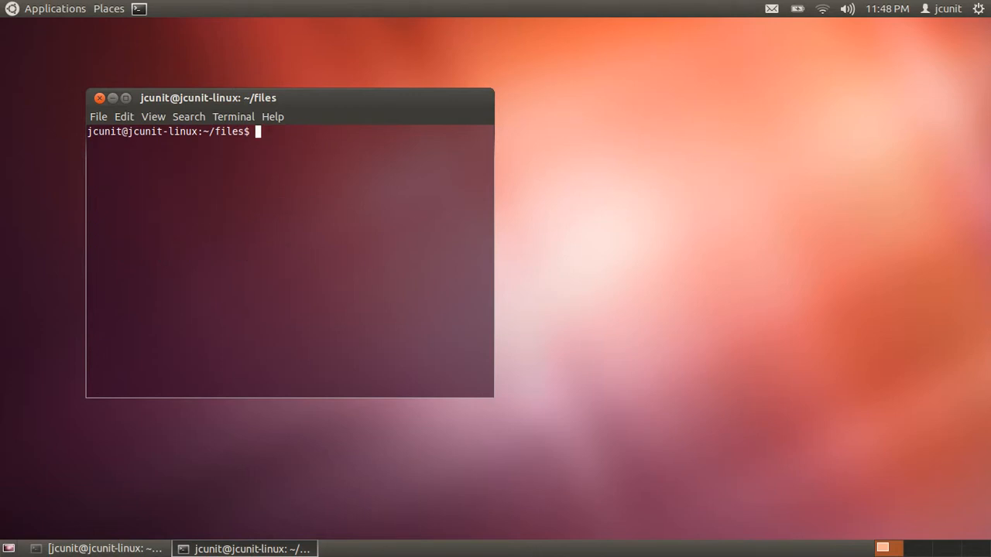
# Step: Copy file1.txt to file2.txt with cp and verify with ls and cat file2.txt
pyautogui.write('cp')
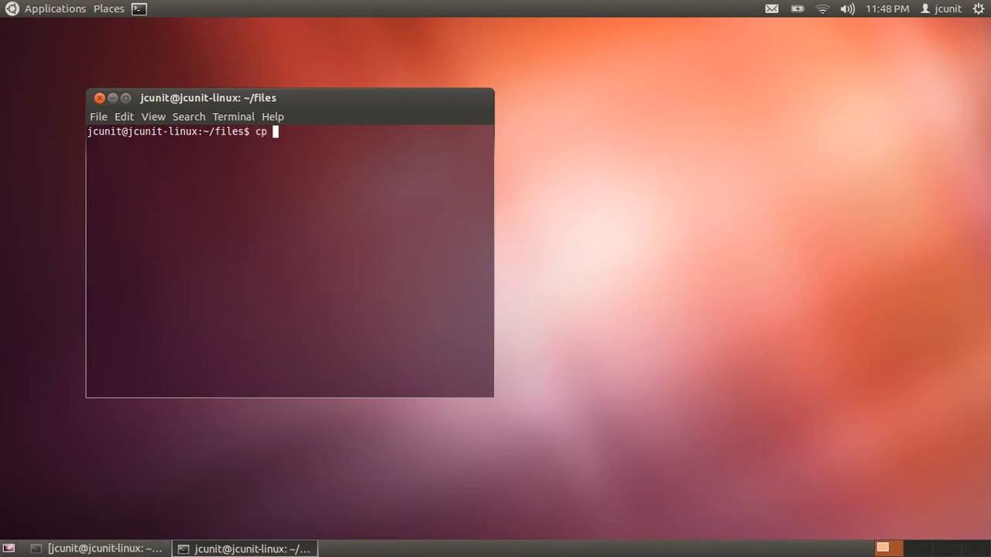
pyautogui.write('file1.txt')
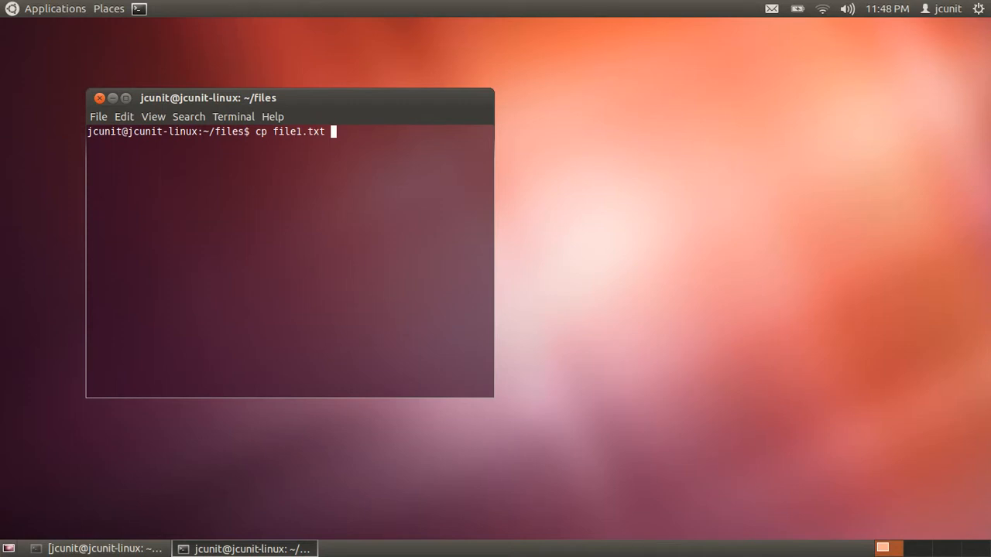
pyautogui.write('file2.txt')
pyautogui.write('ls')
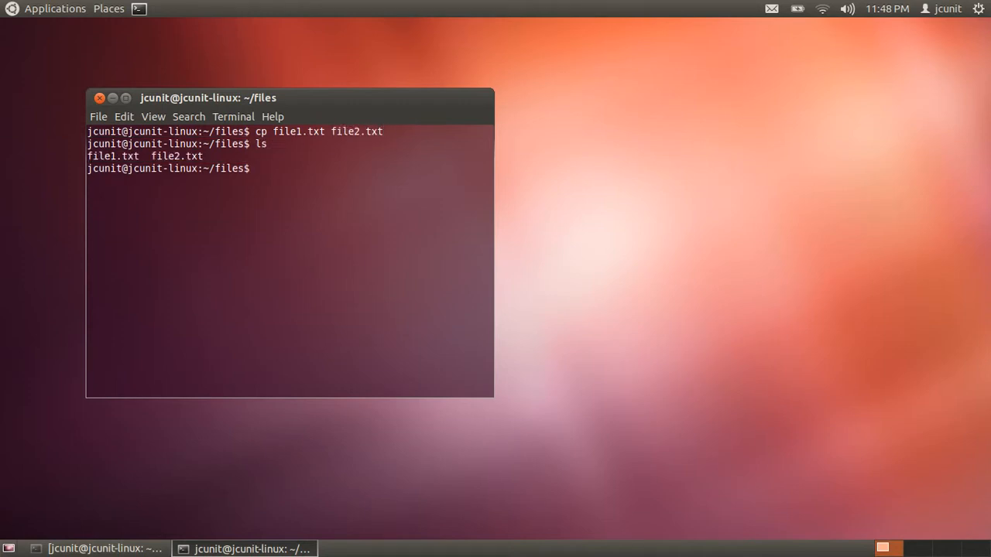
pyautogui.write('cat file')
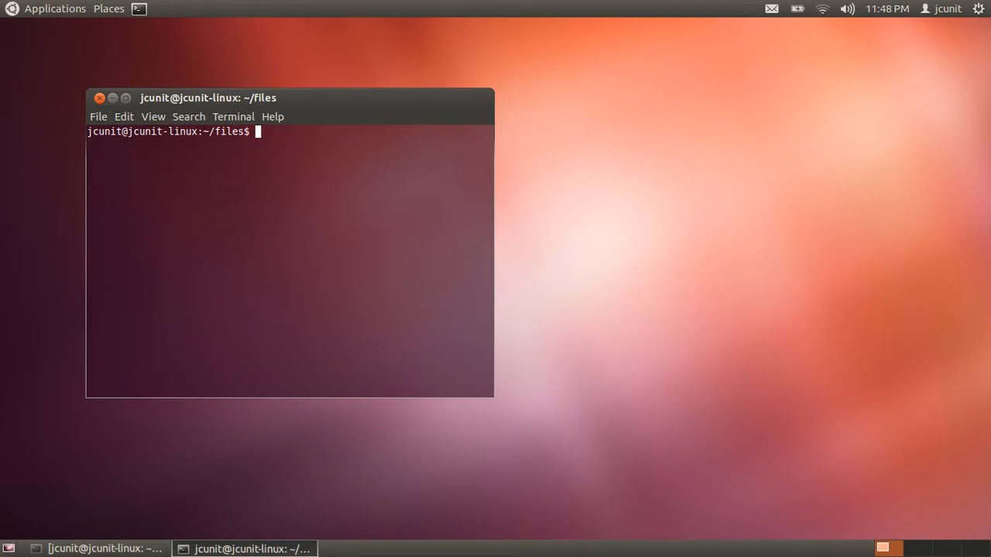
# Step: Remove file2.txt with rm, confirm only file1.txt remains with ls, and clear
pyautogui.write('r')
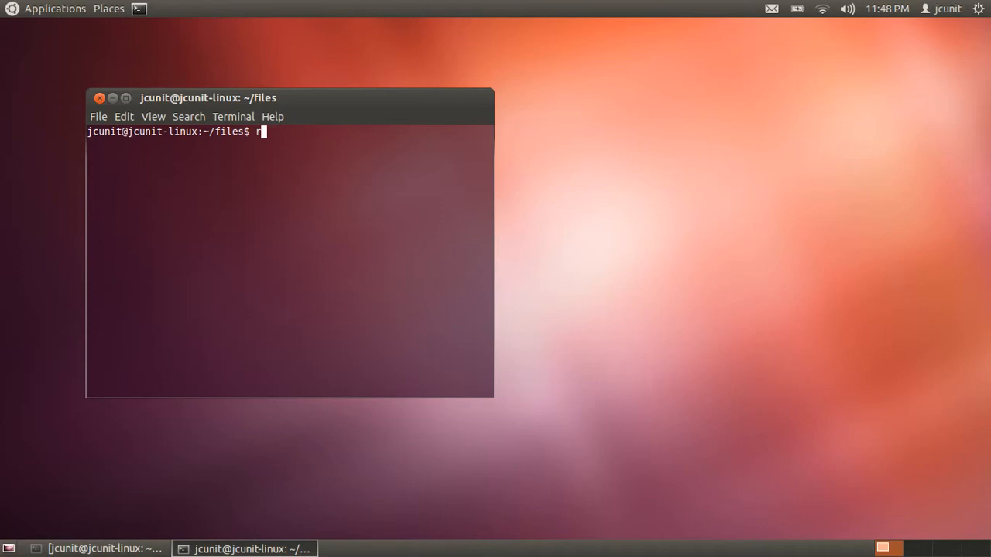
pyautogui.press('BackSpace')
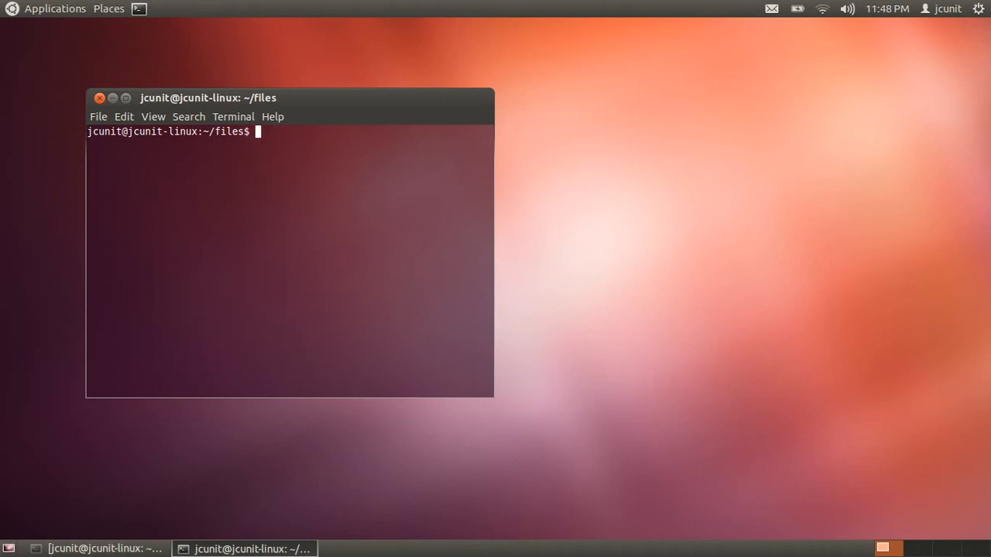
pyautogui.write('rm')
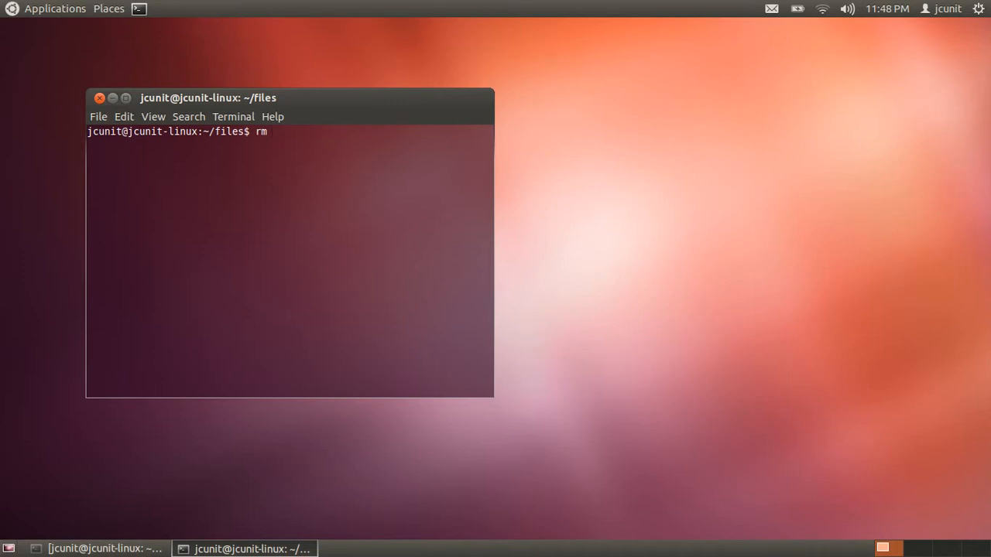
pyautogui.write('fil')
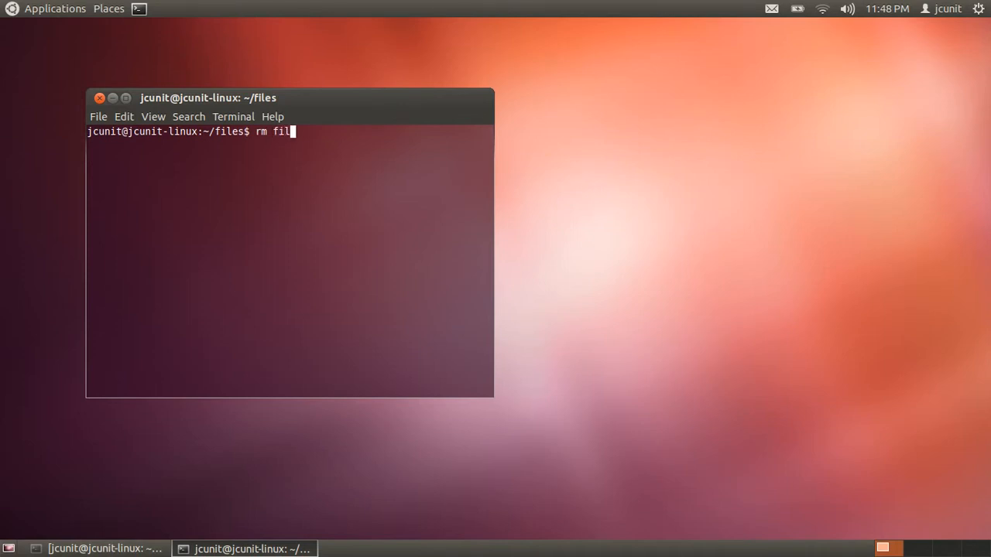
pyautogui.write('e2.txt')
pyautogui.write('ls')
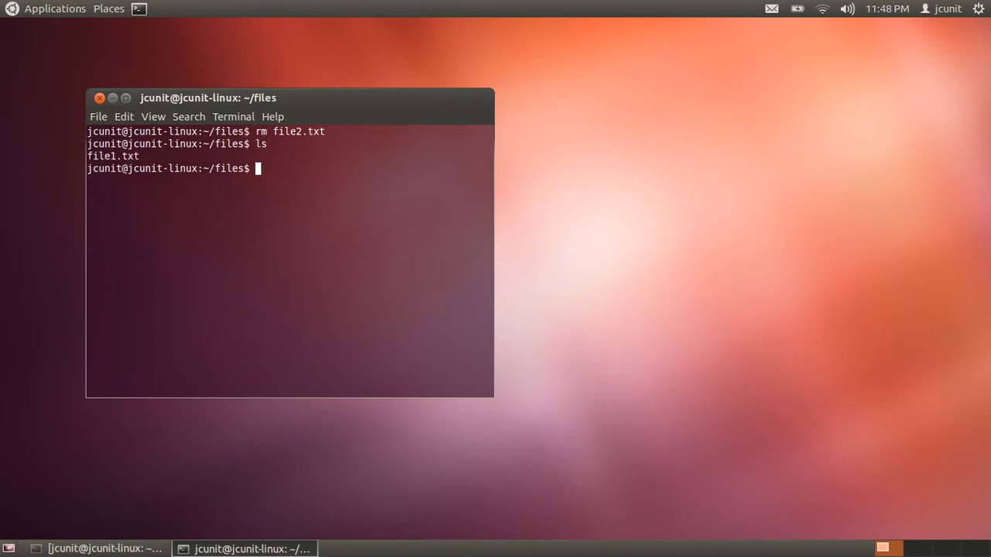
pyautogui.doubleClick(111, 155)
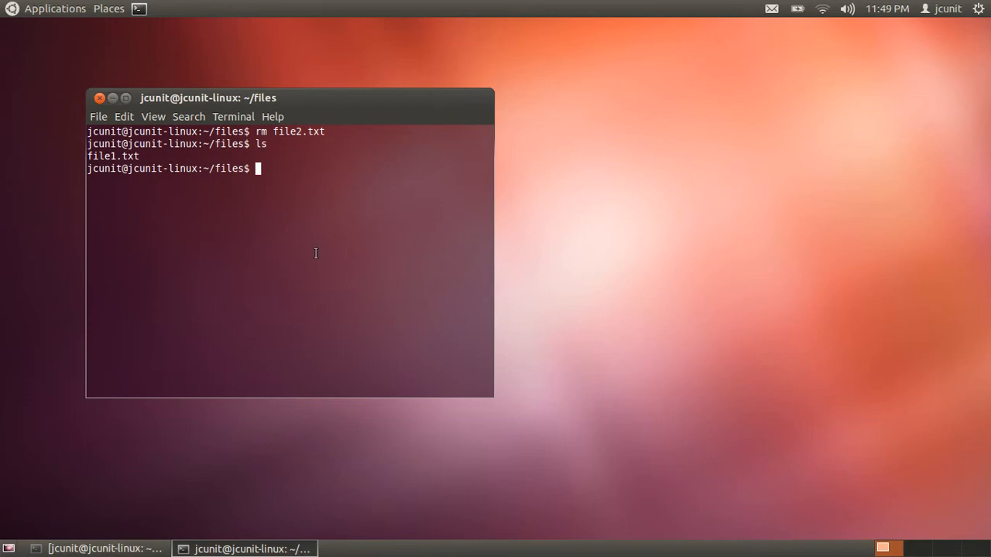
pyautogui.write('clear')
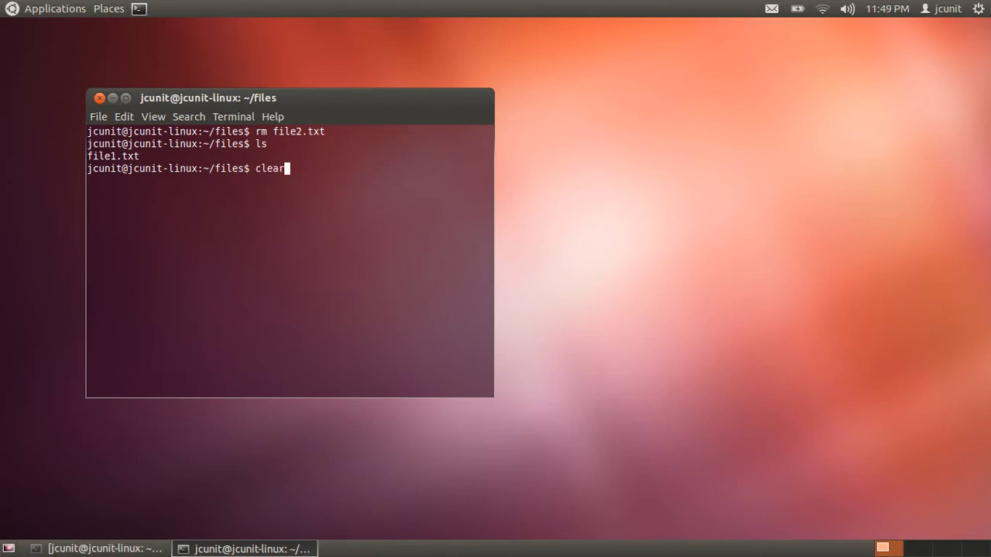
# Step: Recreate file2.txt as a copy of file1.txt with cp and list both files
pyautogui.write('cp file1.txt file2.txt')
pyautogui.write('ls')
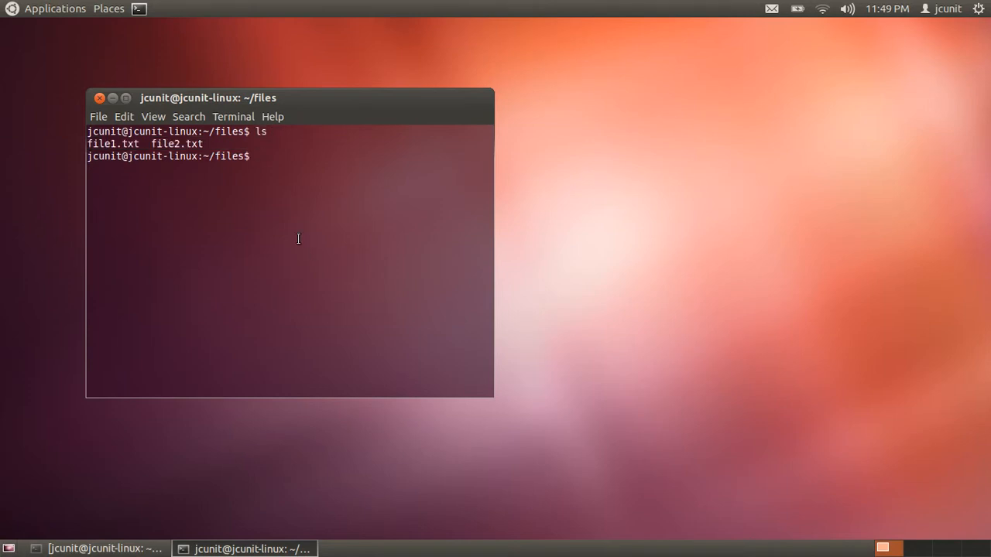
pyautogui.moveTo(259, 237)
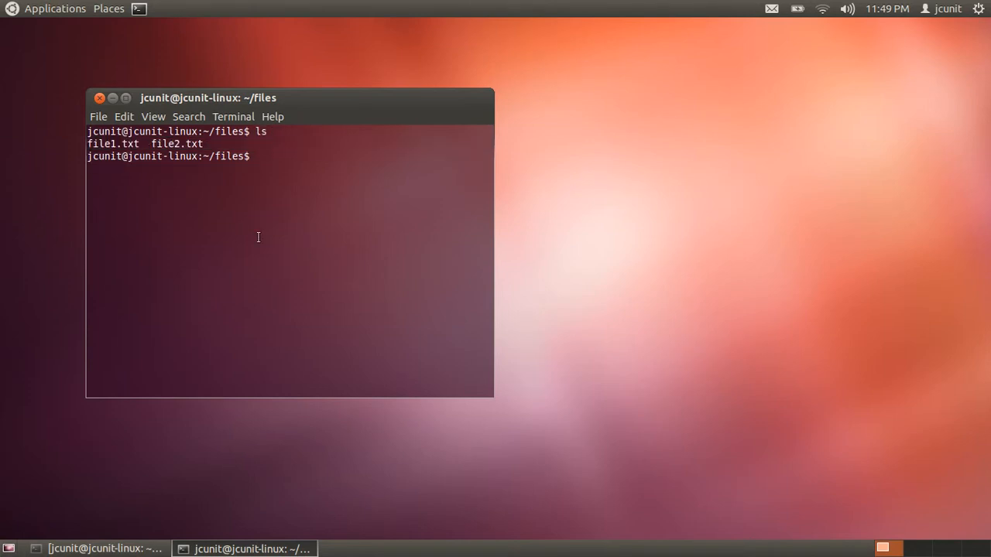
# Step: Force-delete file2.txt with rm -f and confirm via ls that only file1.txt remains
pyautogui.write('r')
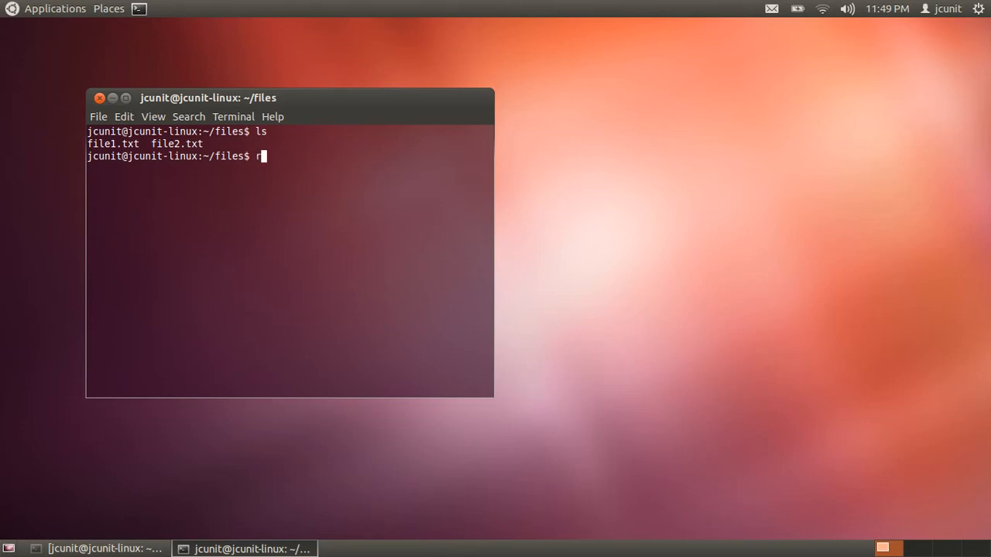
pyautogui.write('m -f file2.txt')
pyautogui.write(';s')
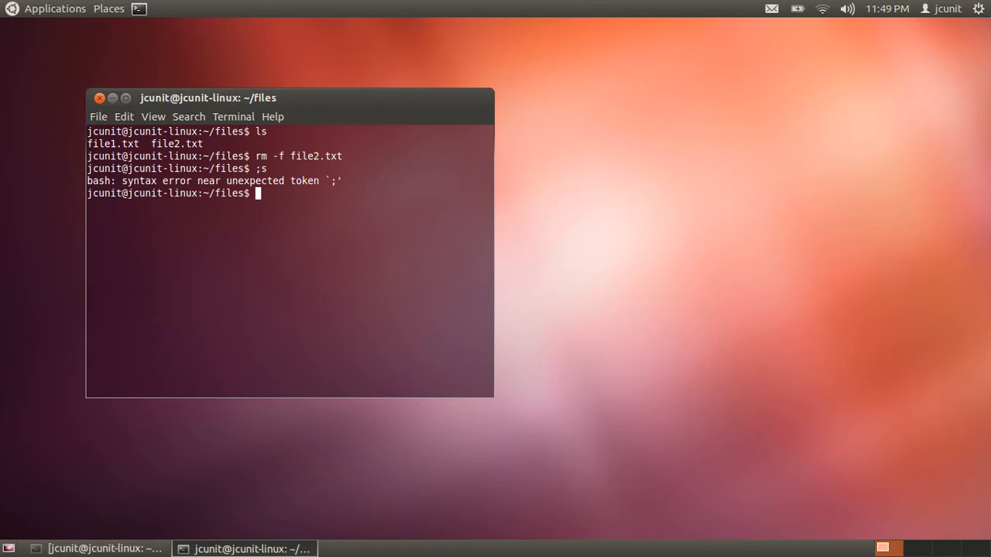
pyautogui.write('ls')
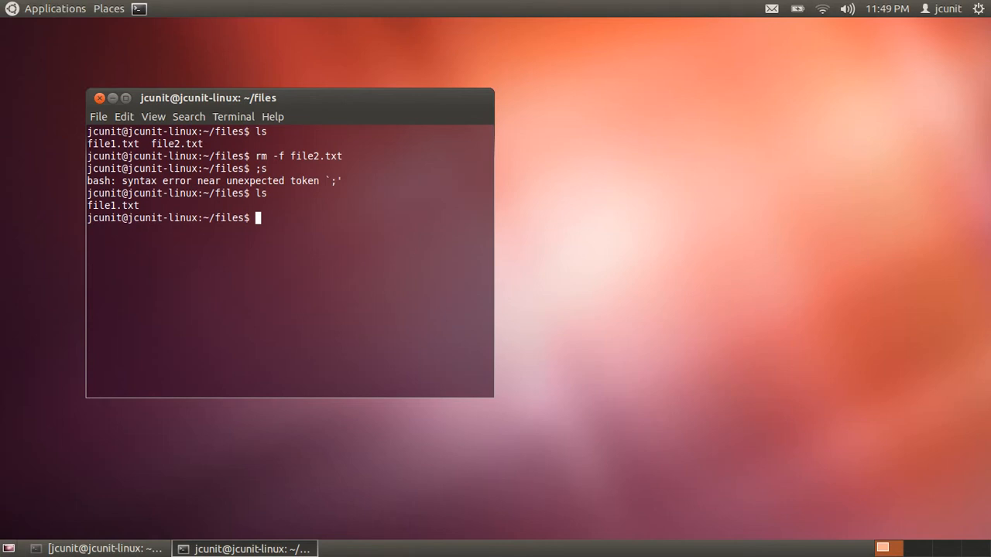
pyautogui.moveTo(302, 146)
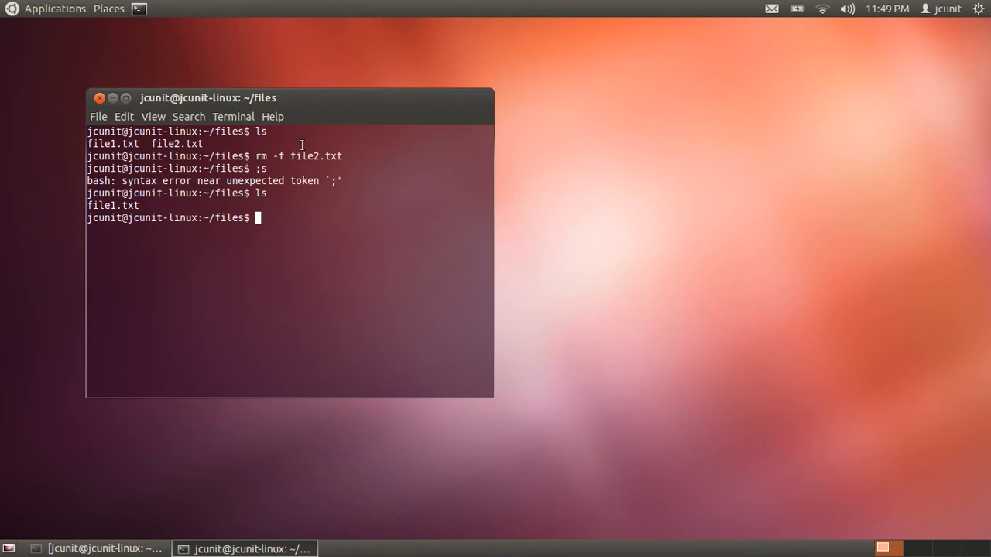
pyautogui.doubleClick(325, 155)
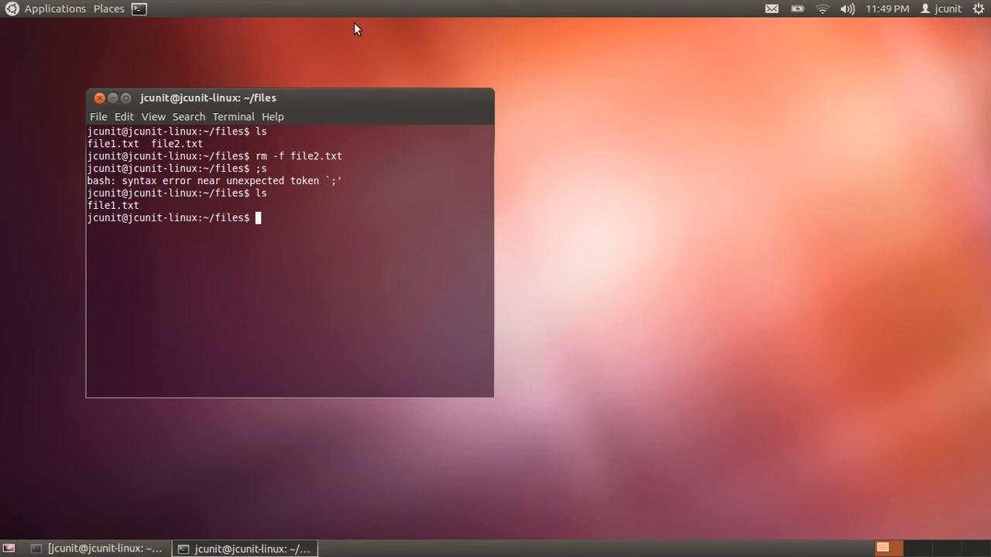
pyautogui.moveTo(276, 158)
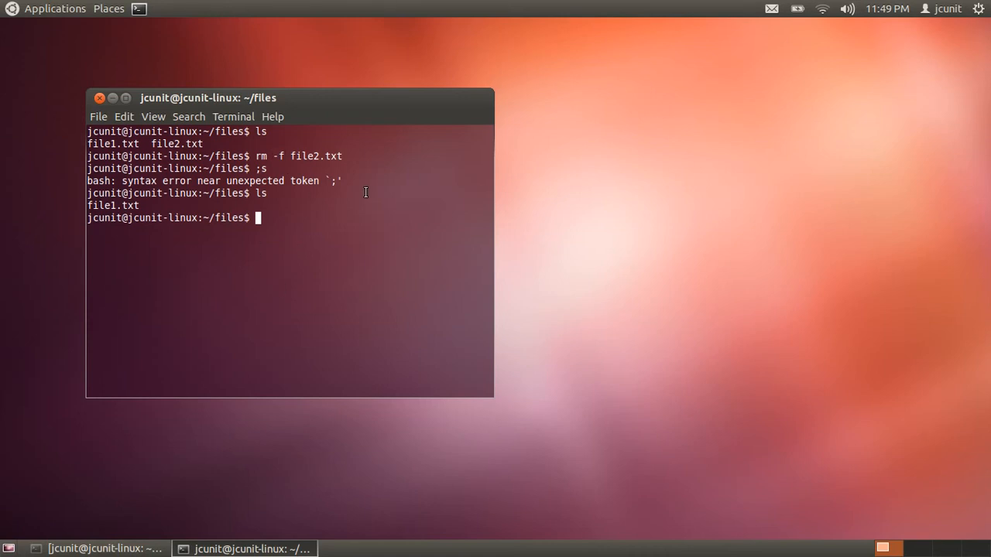
pyautogui.moveTo(76, 12)
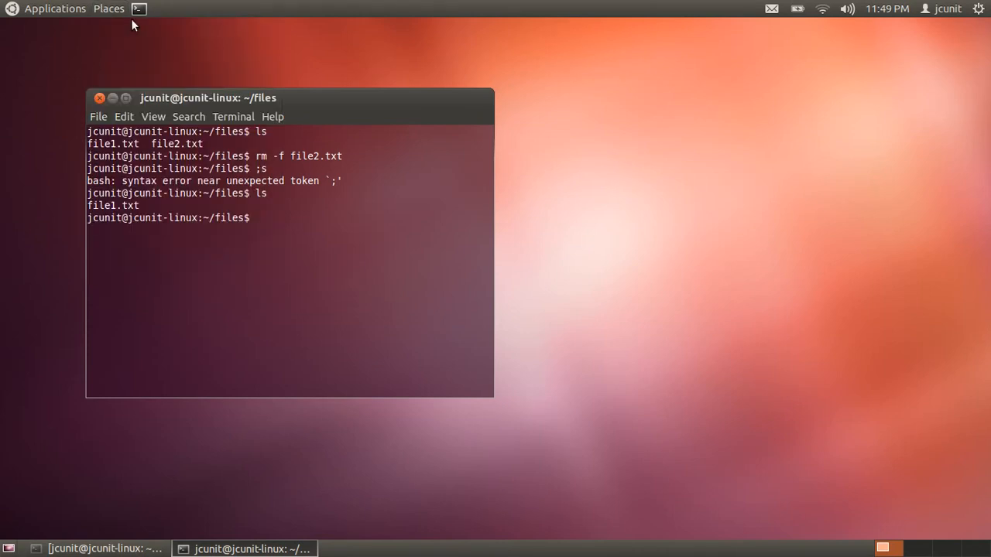
# Step: Close the GNOME Terminal window, returning to the empty Ubuntu desktop
pyautogui.click(108, 9)
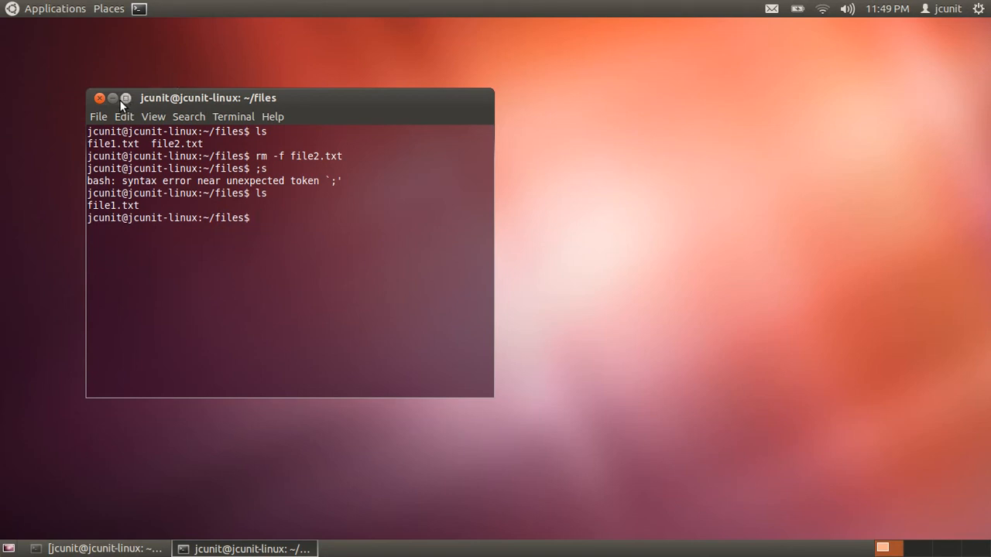
pyautogui.click(99, 97)
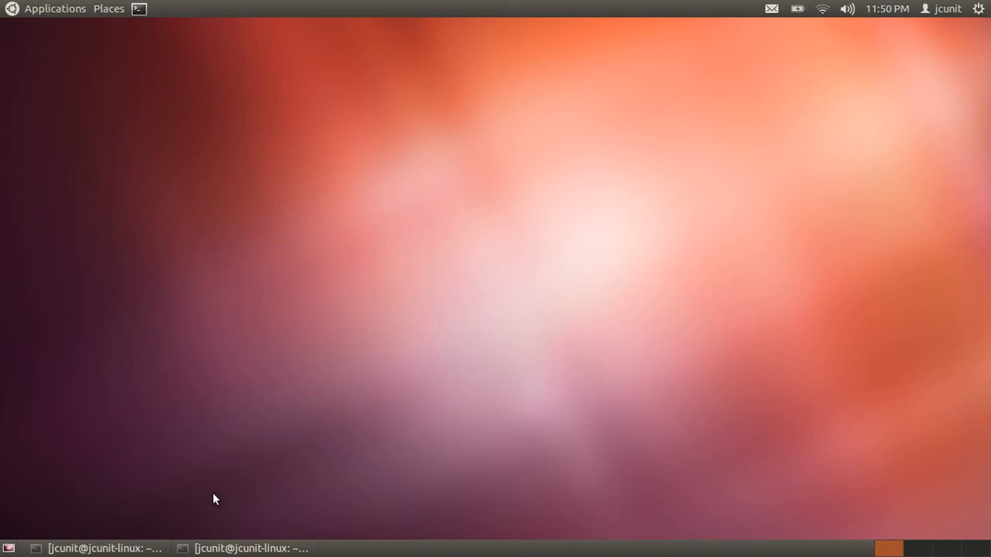
pyautogui.moveTo(229, 440)
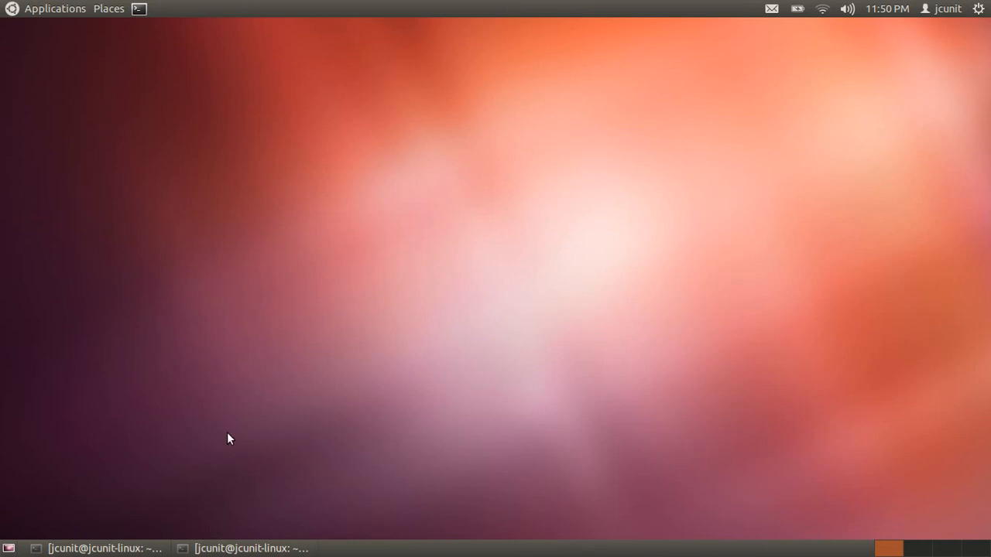
pyautogui.moveTo(292, 196)
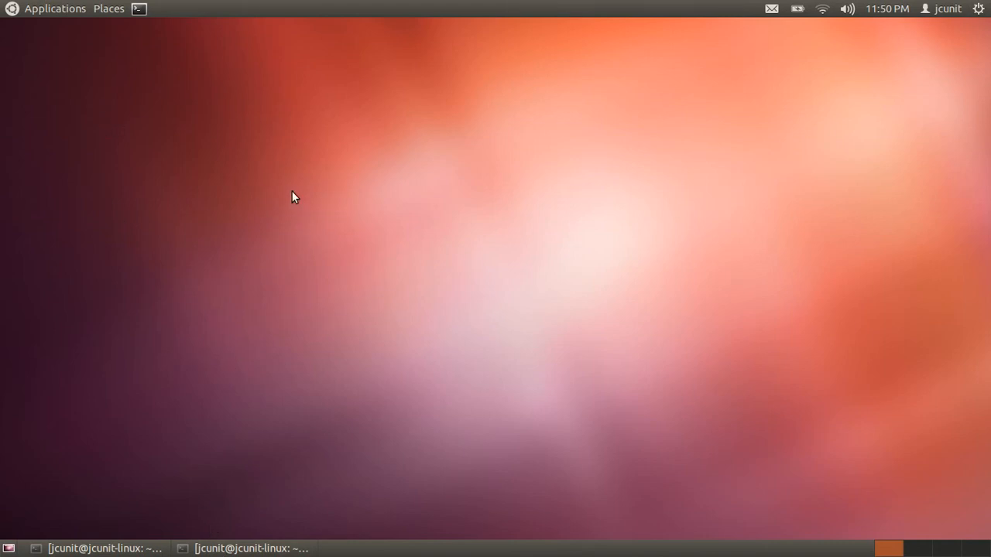
pyautogui.moveTo(198, 363)
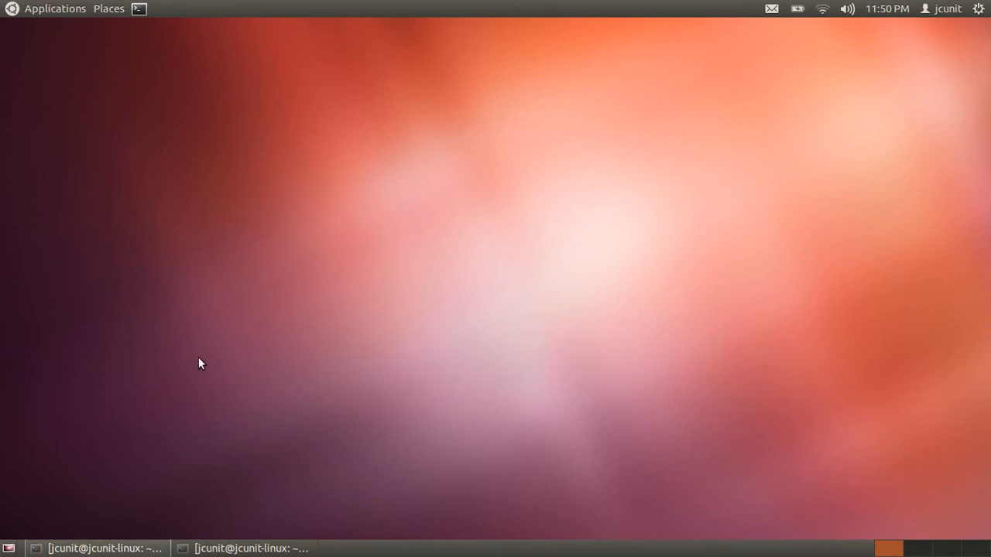
pyautogui.moveTo(542, 117)
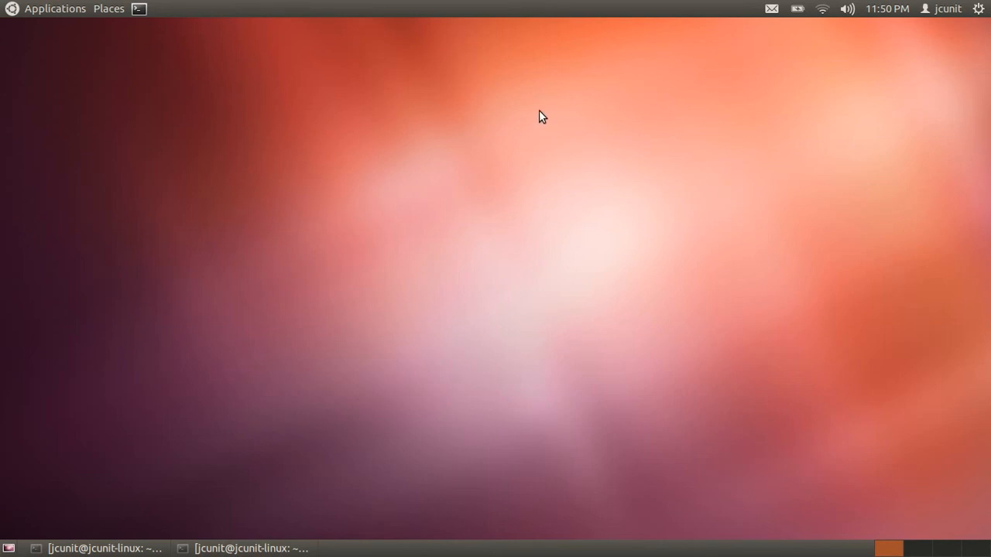
pyautogui.moveTo(538, 43)
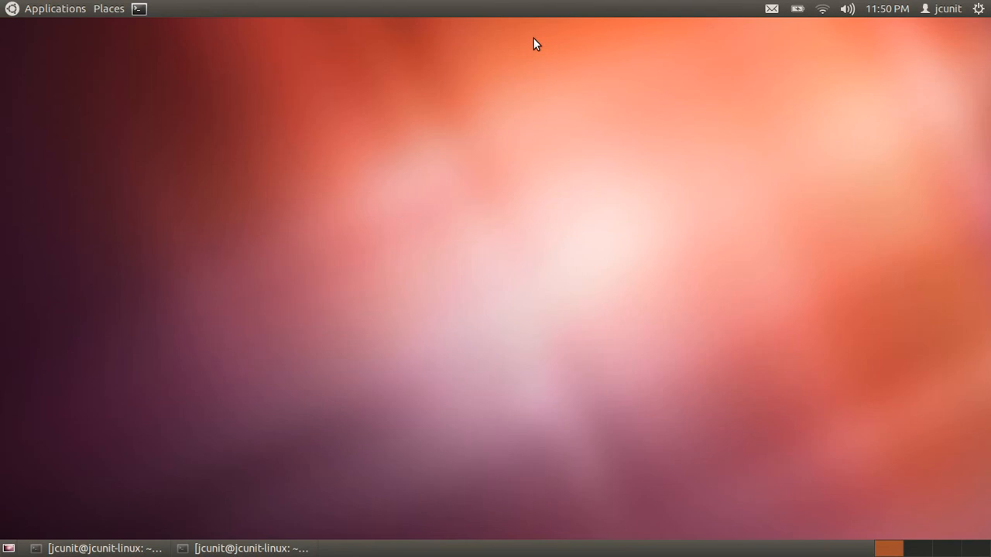
pyautogui.moveTo(44, 480)
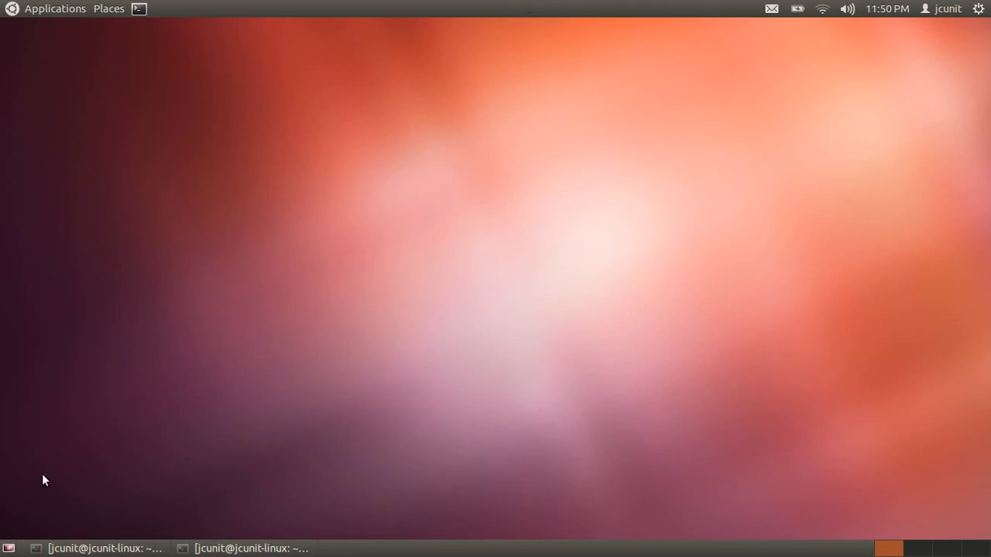